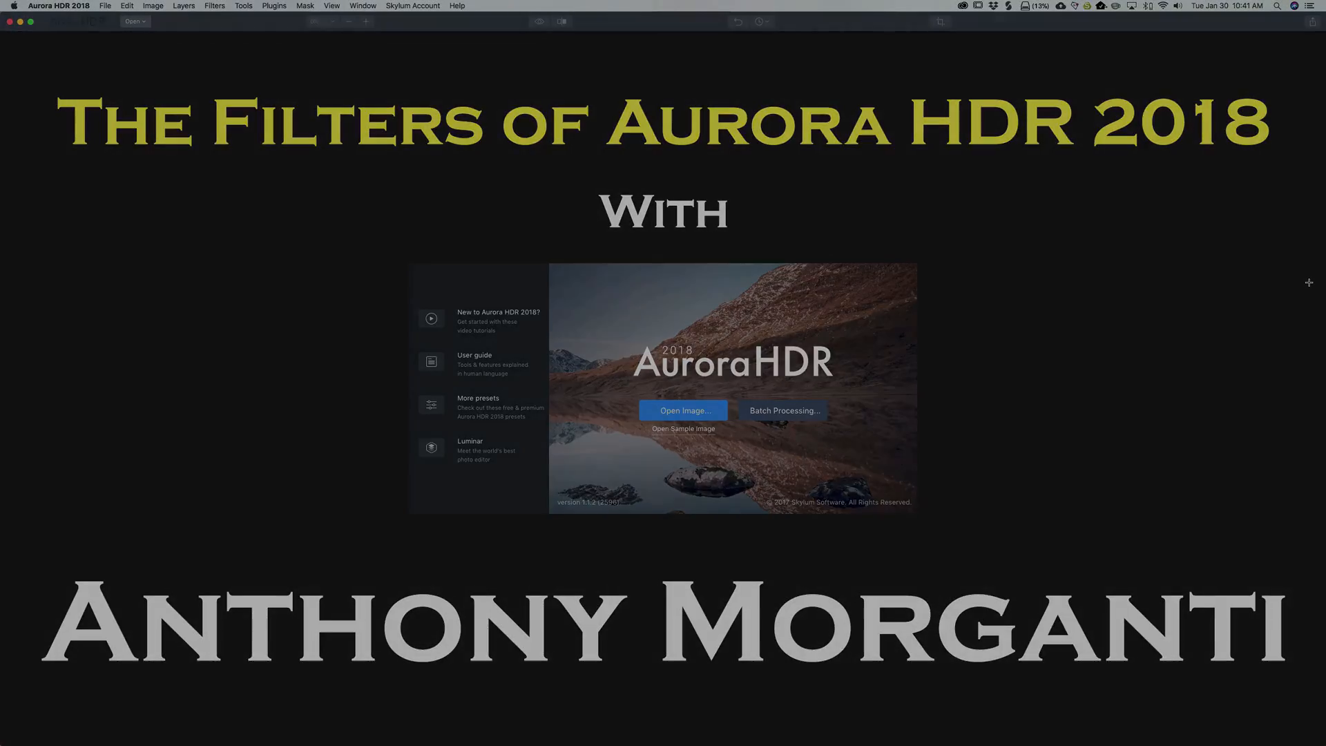
Step: Raise the HDR Structure Amount slider toward 100 for crisper cathedral textures
click(682, 411)
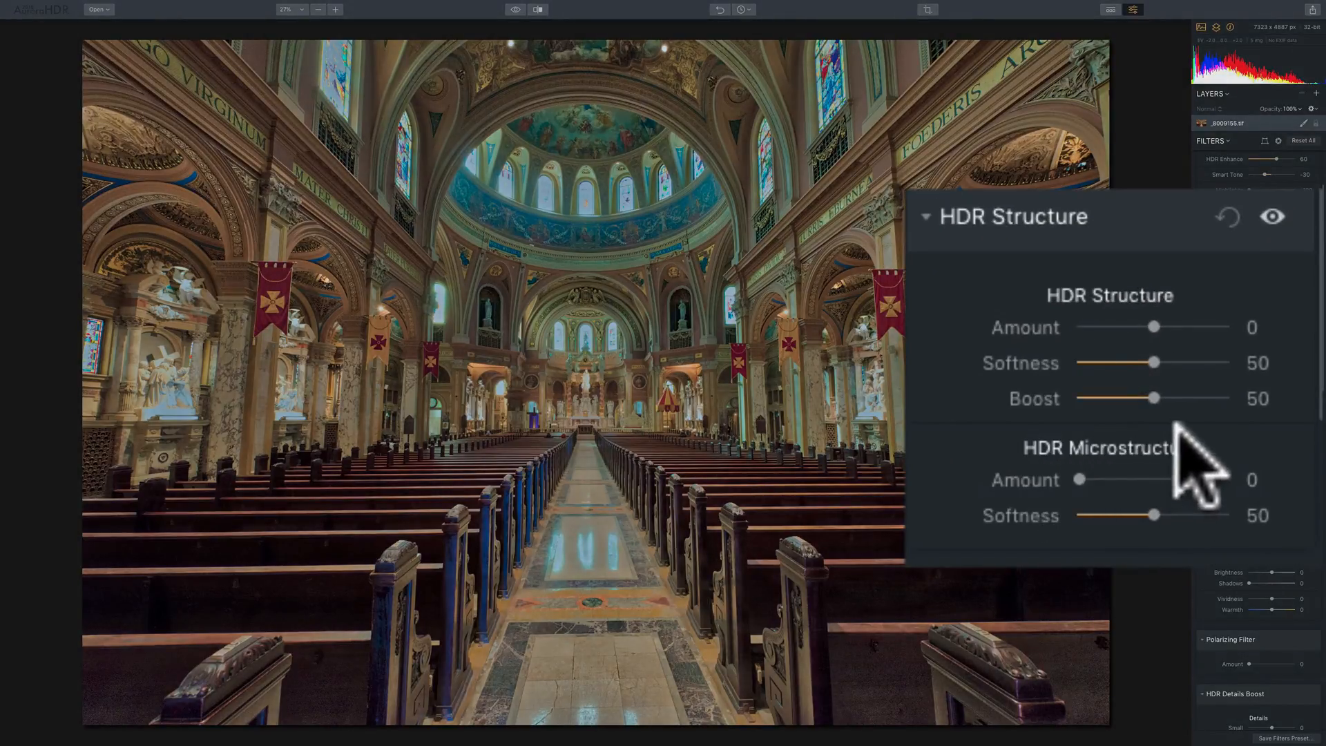
mouse_move(1201, 456)
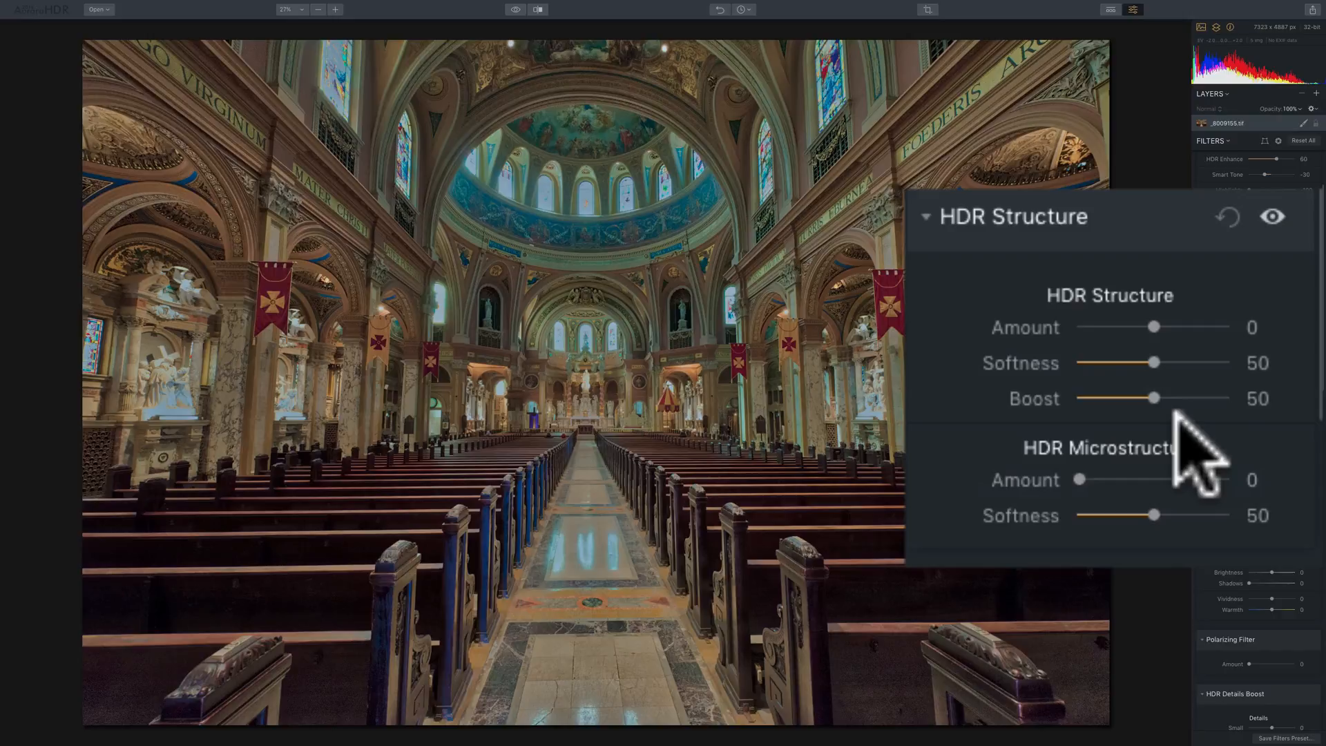
mouse_move(1086, 355)
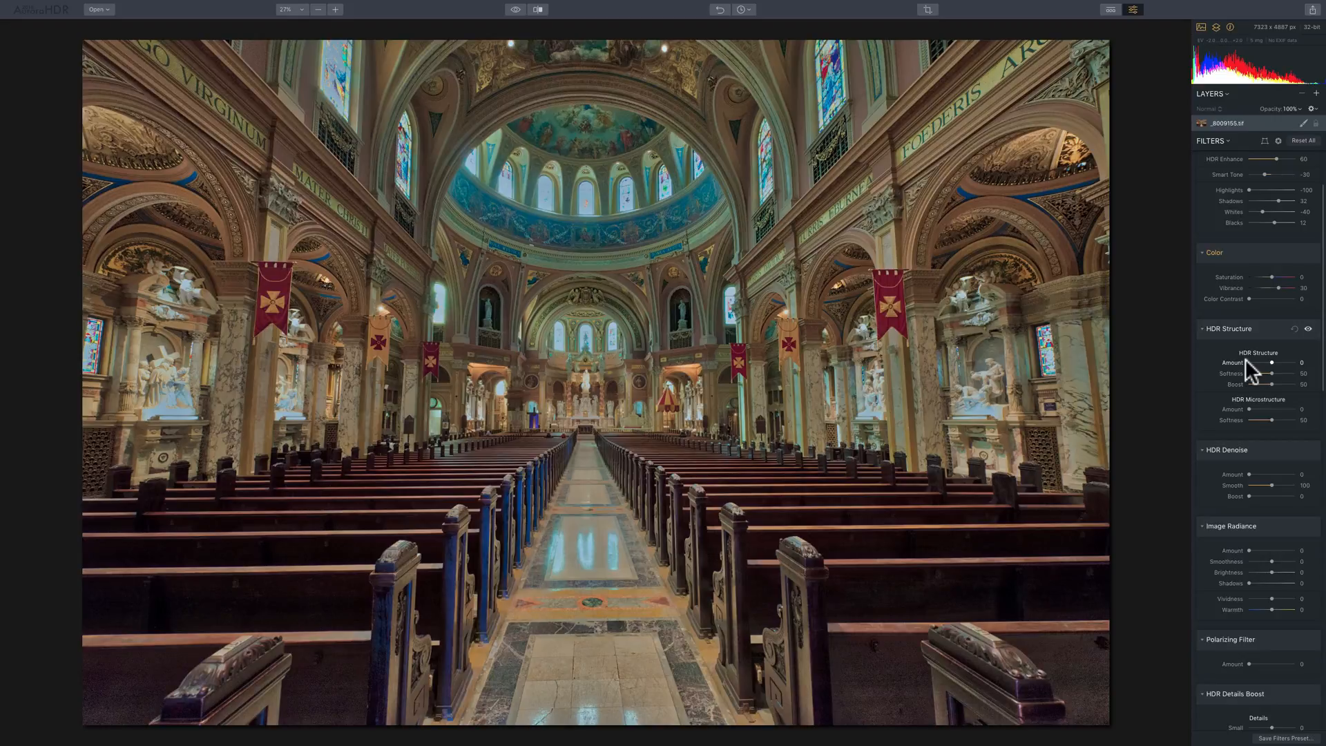
mouse_move(1260, 377)
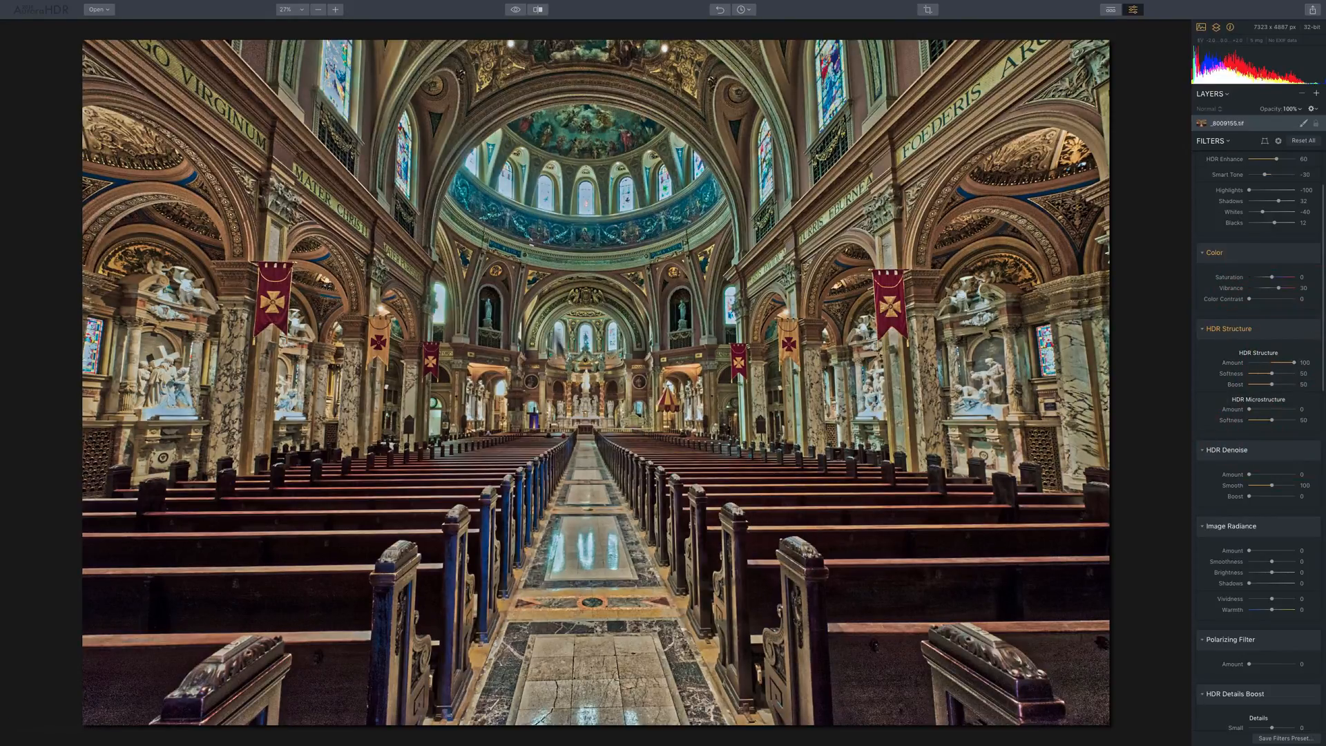
mouse_move(844, 362)
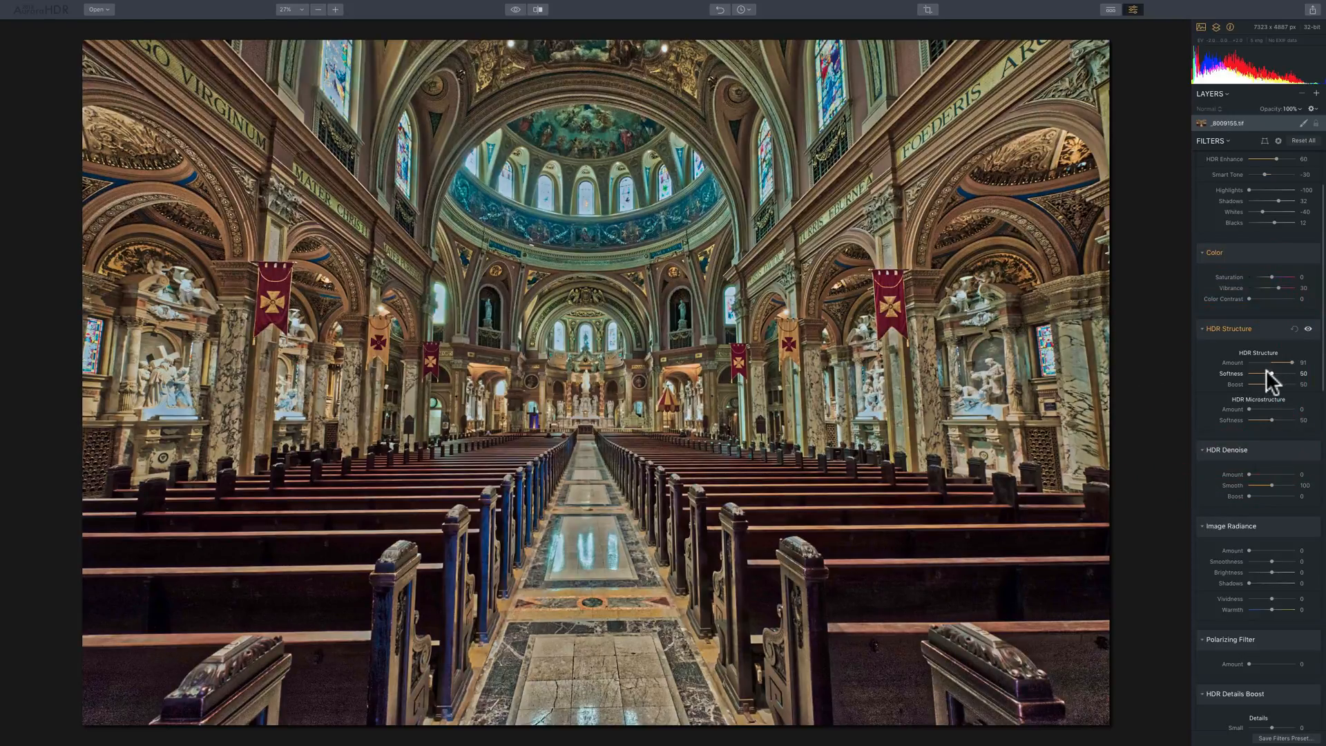
mouse_move(1269, 391)
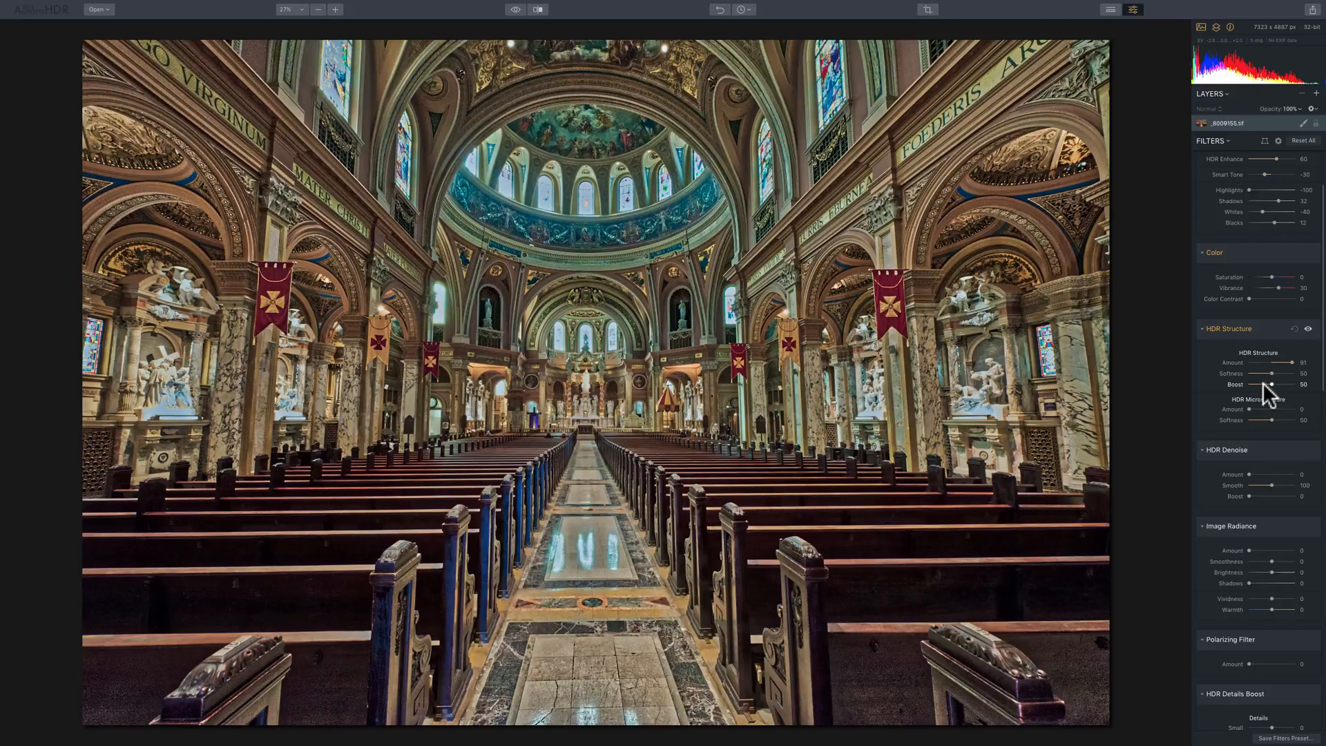
mouse_move(1278, 393)
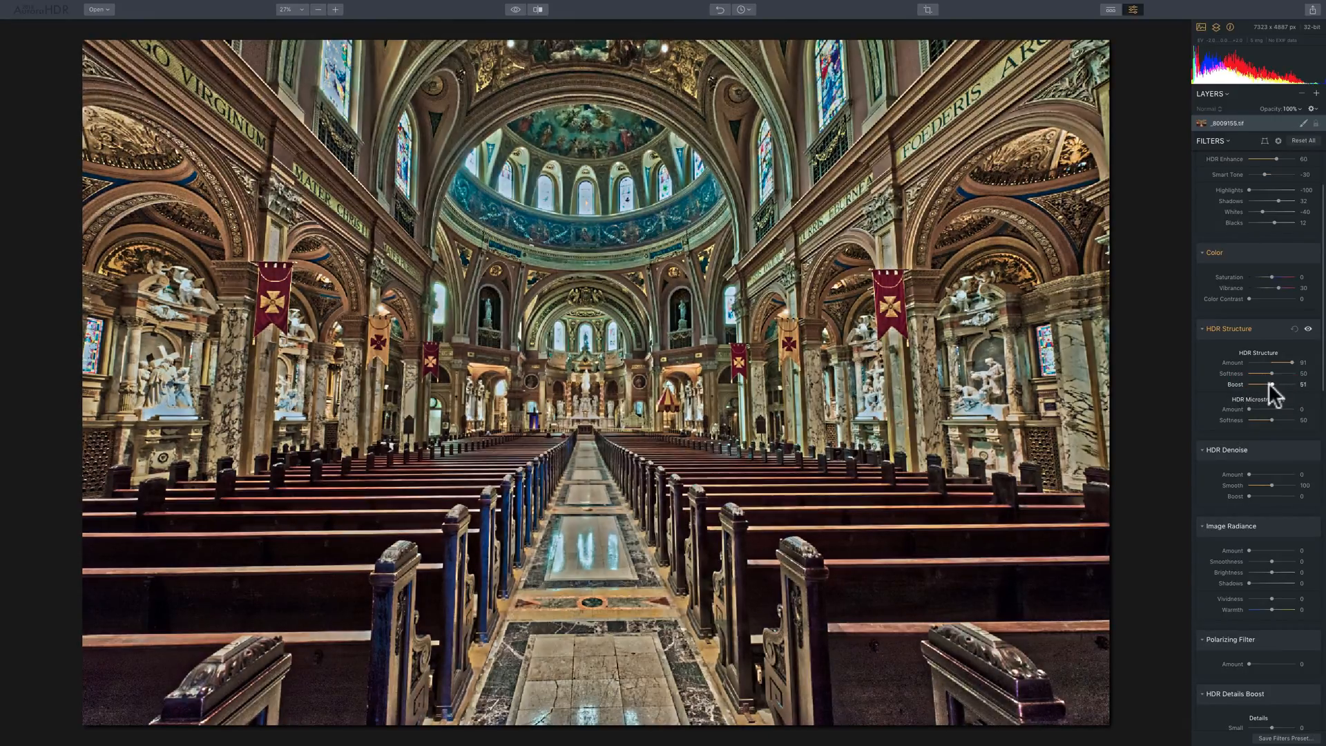
Step: Set HDR Structure to Amount 100, Boost 100 and Softness 0
click(1250, 385)
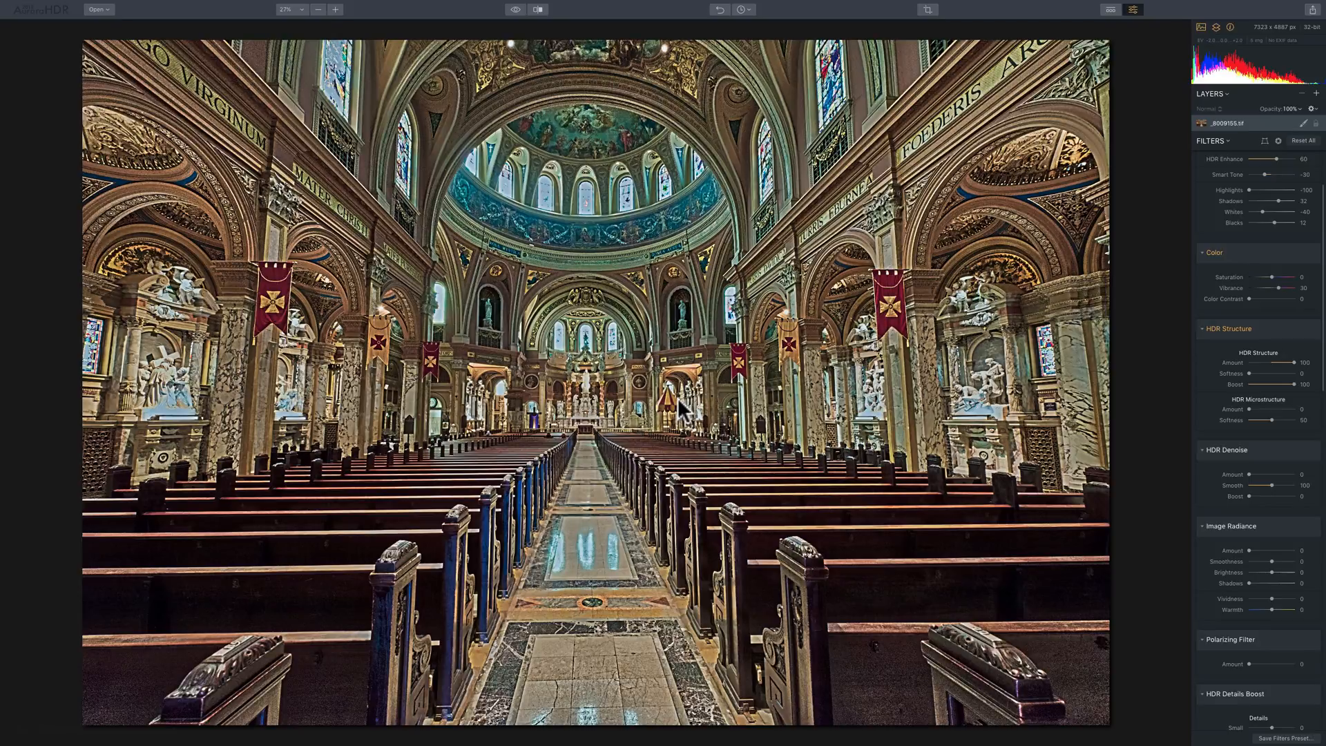
mouse_move(1258, 364)
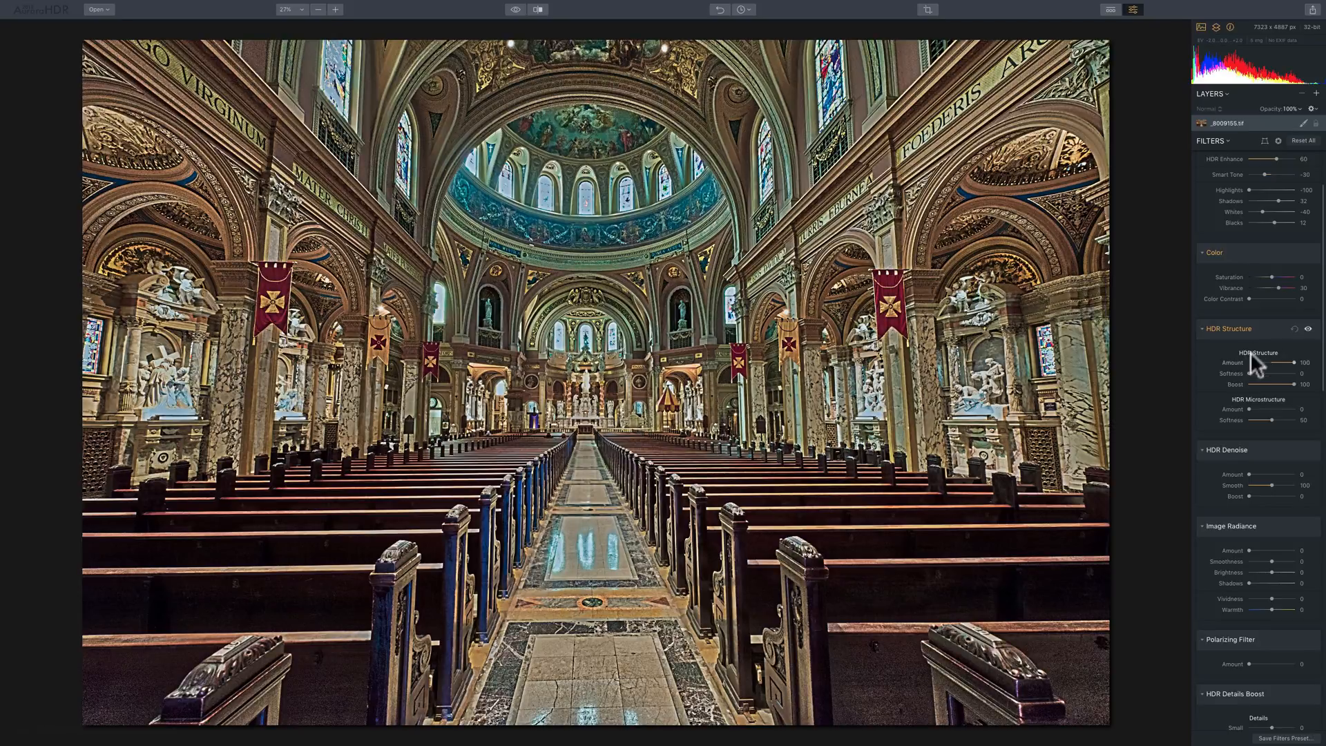
mouse_move(1263, 379)
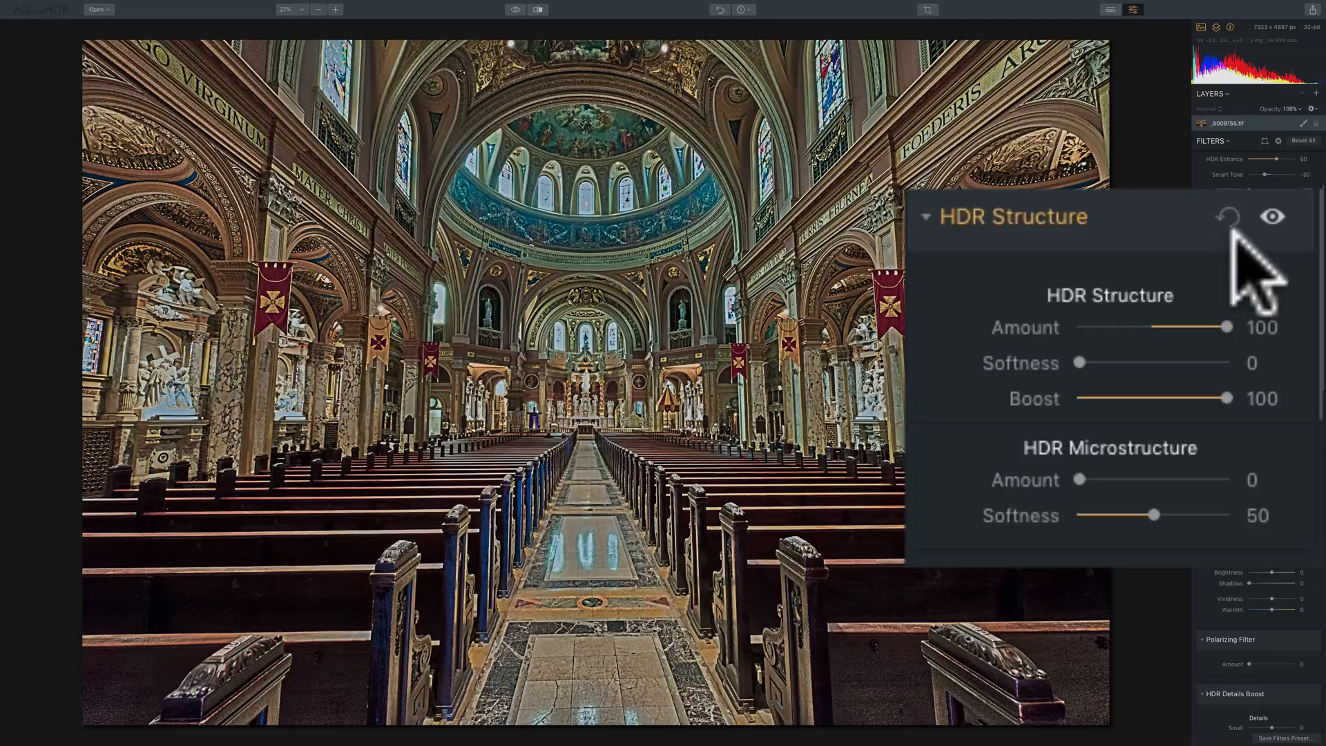
mouse_move(1201, 253)
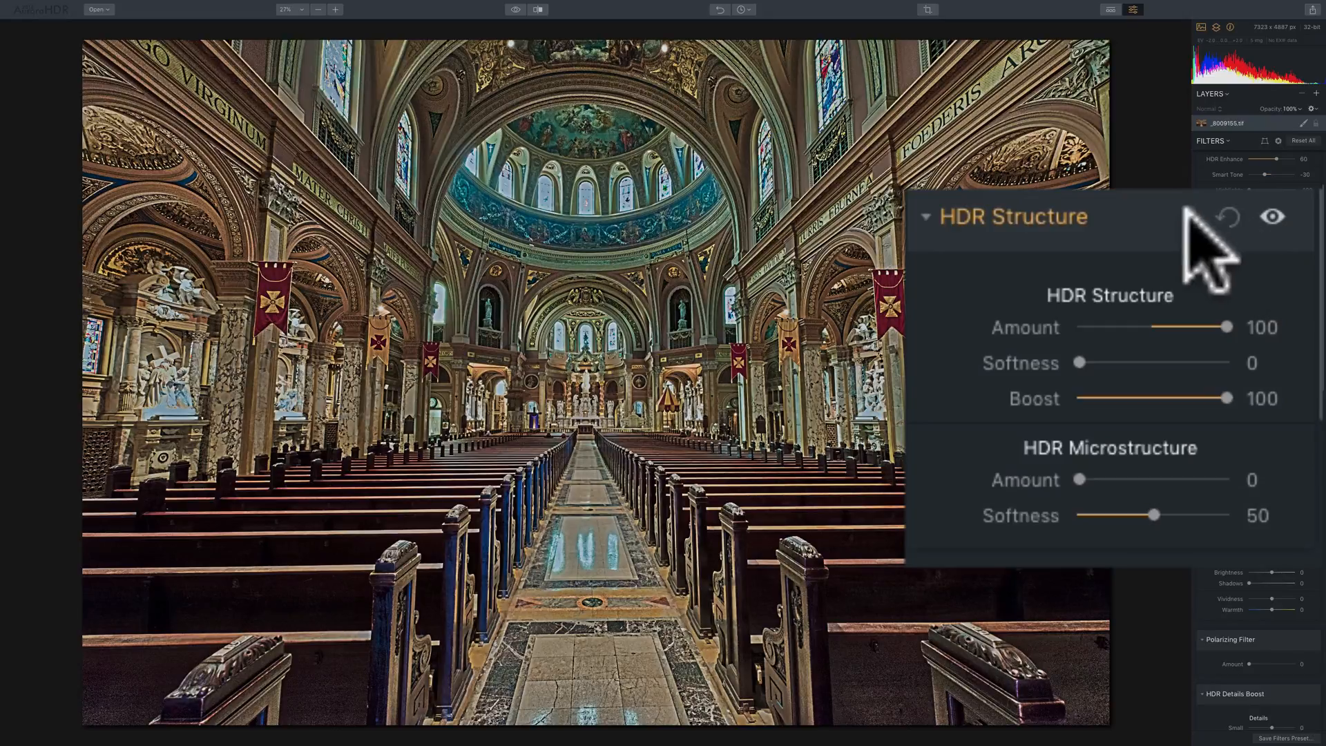
mouse_move(1244, 254)
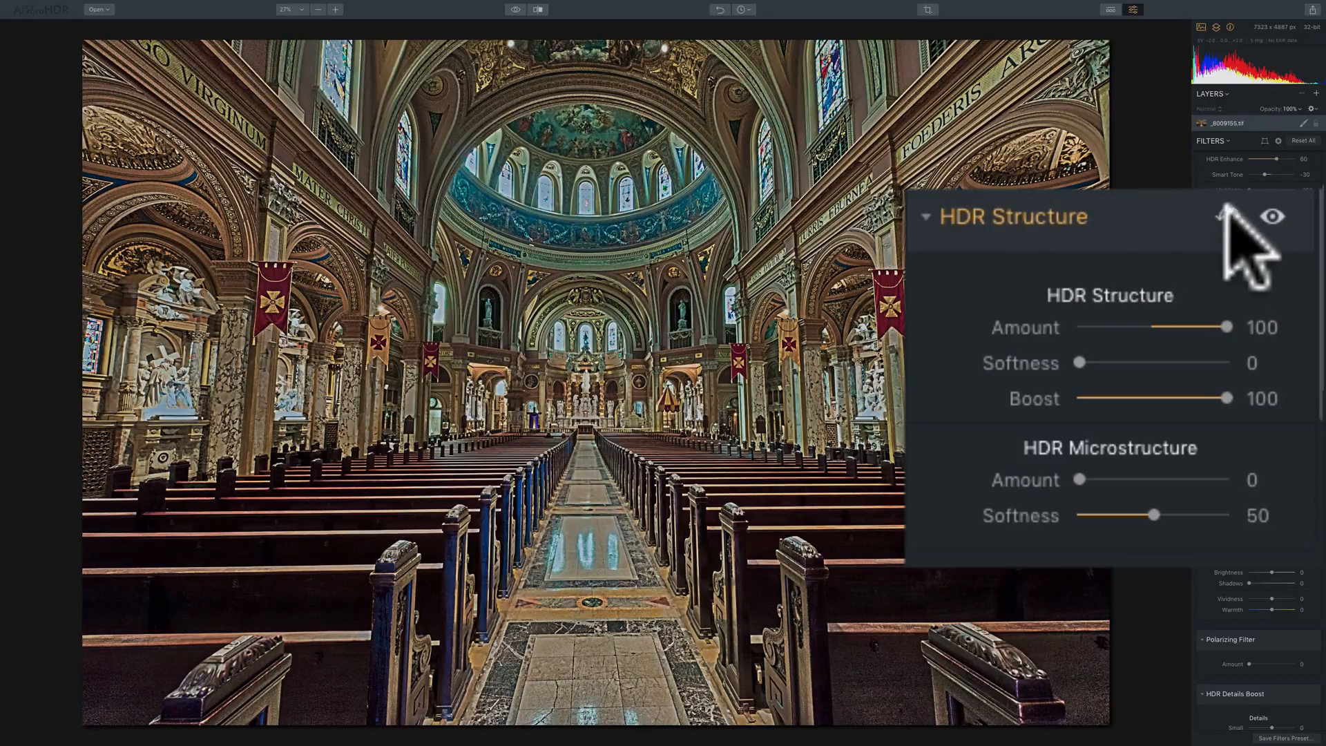
mouse_move(1248, 249)
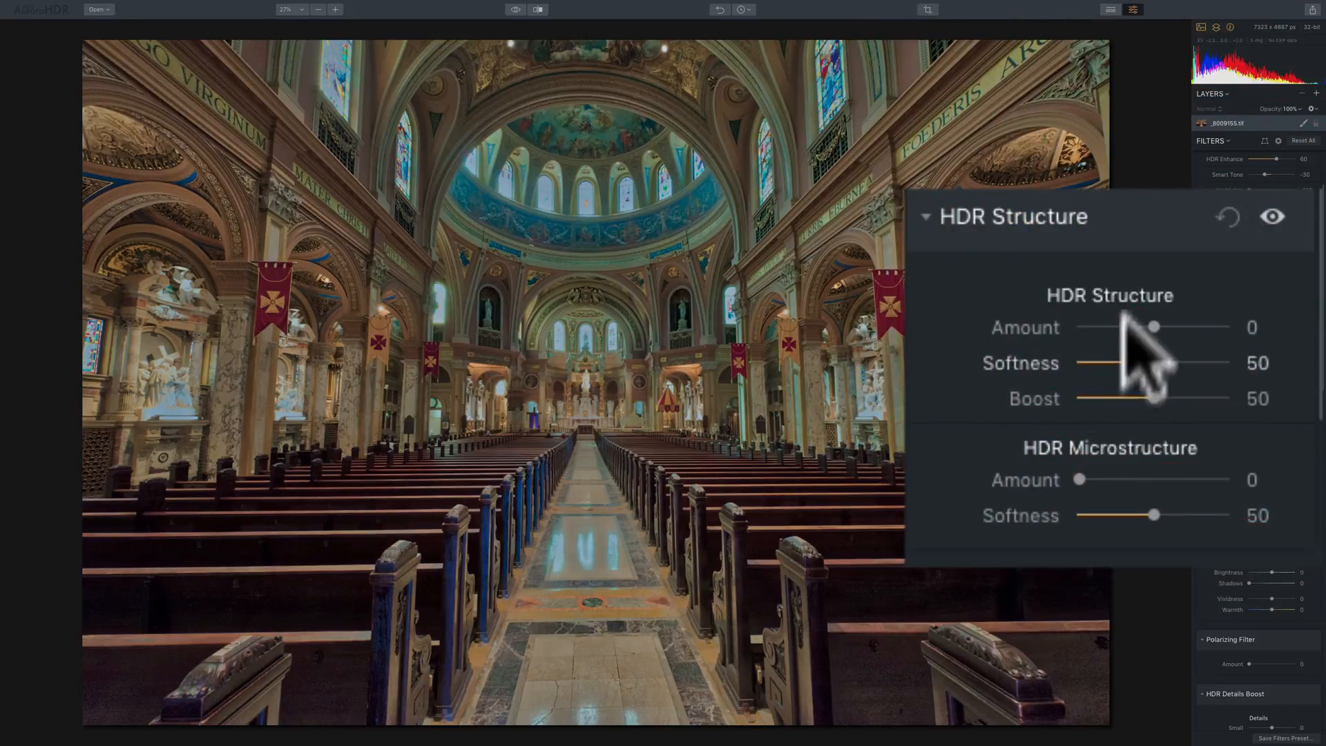
mouse_move(1150, 355)
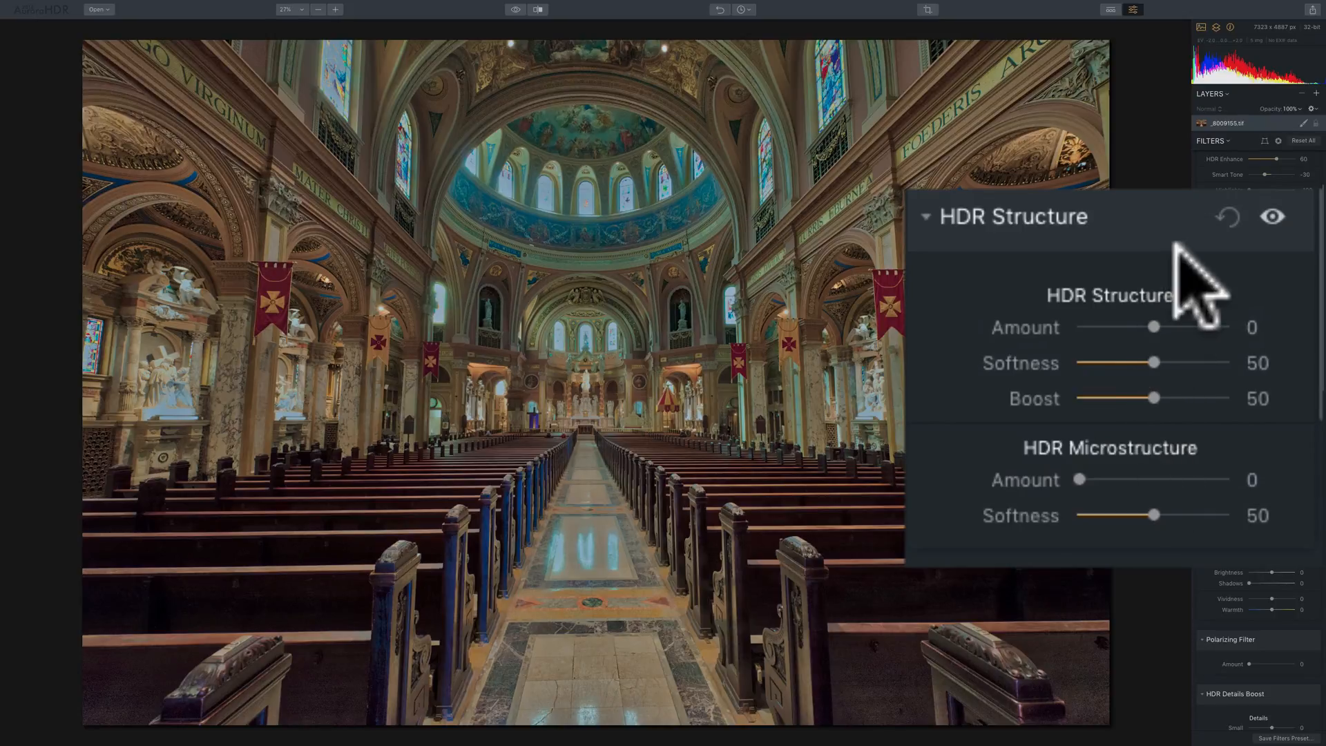
mouse_move(1294, 245)
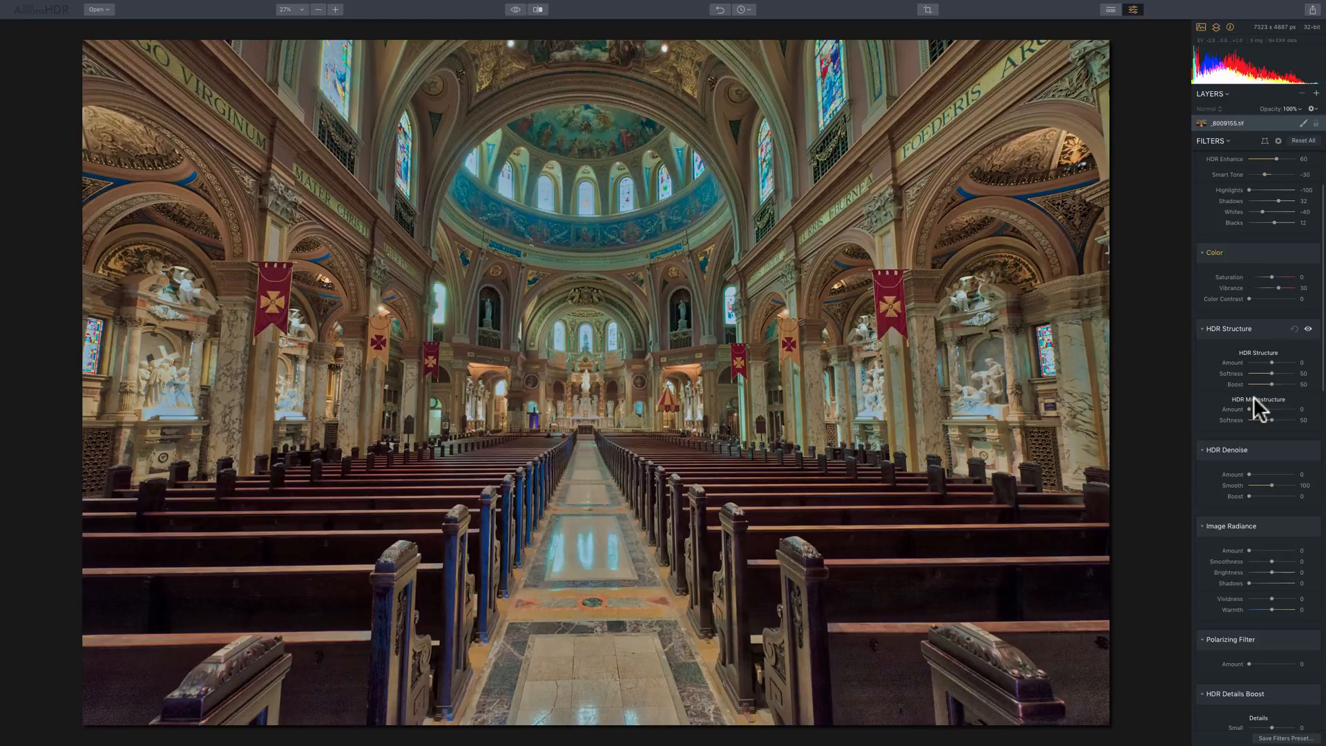
mouse_move(1258, 416)
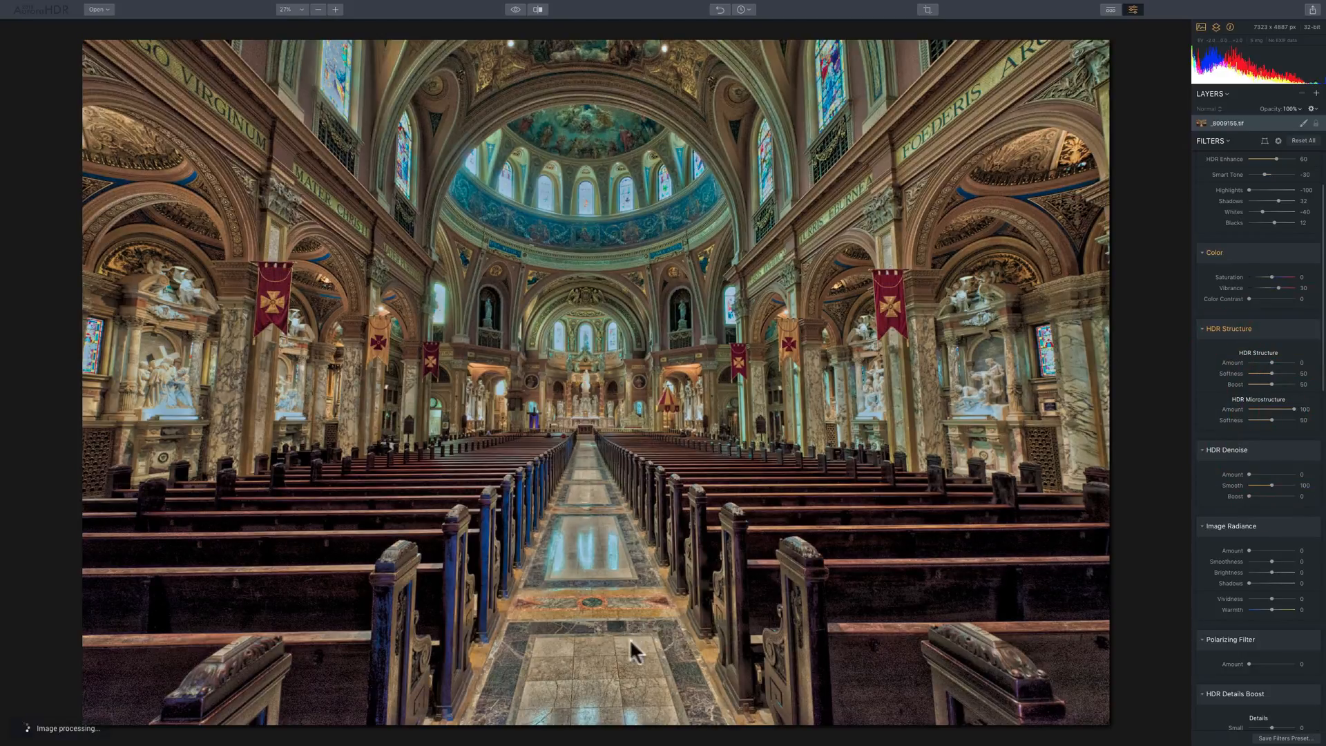
mouse_move(1301, 418)
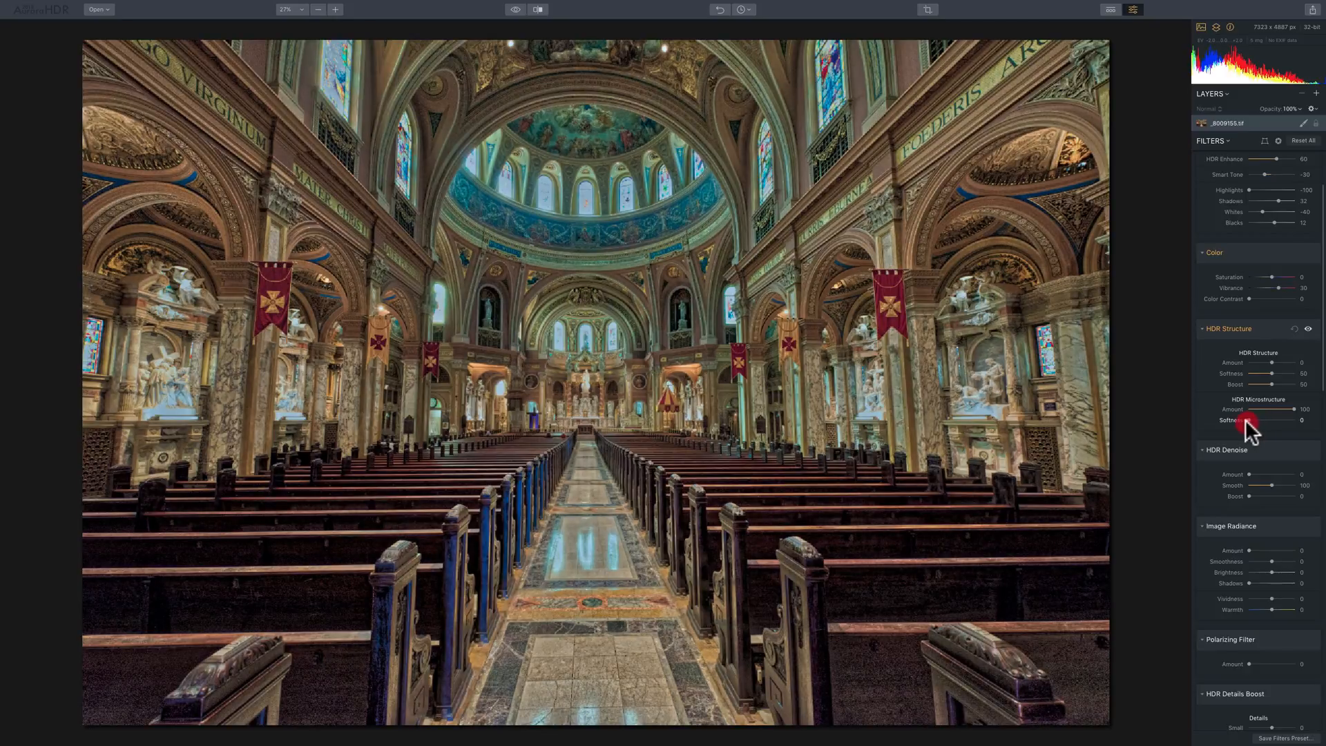
mouse_move(1245, 429)
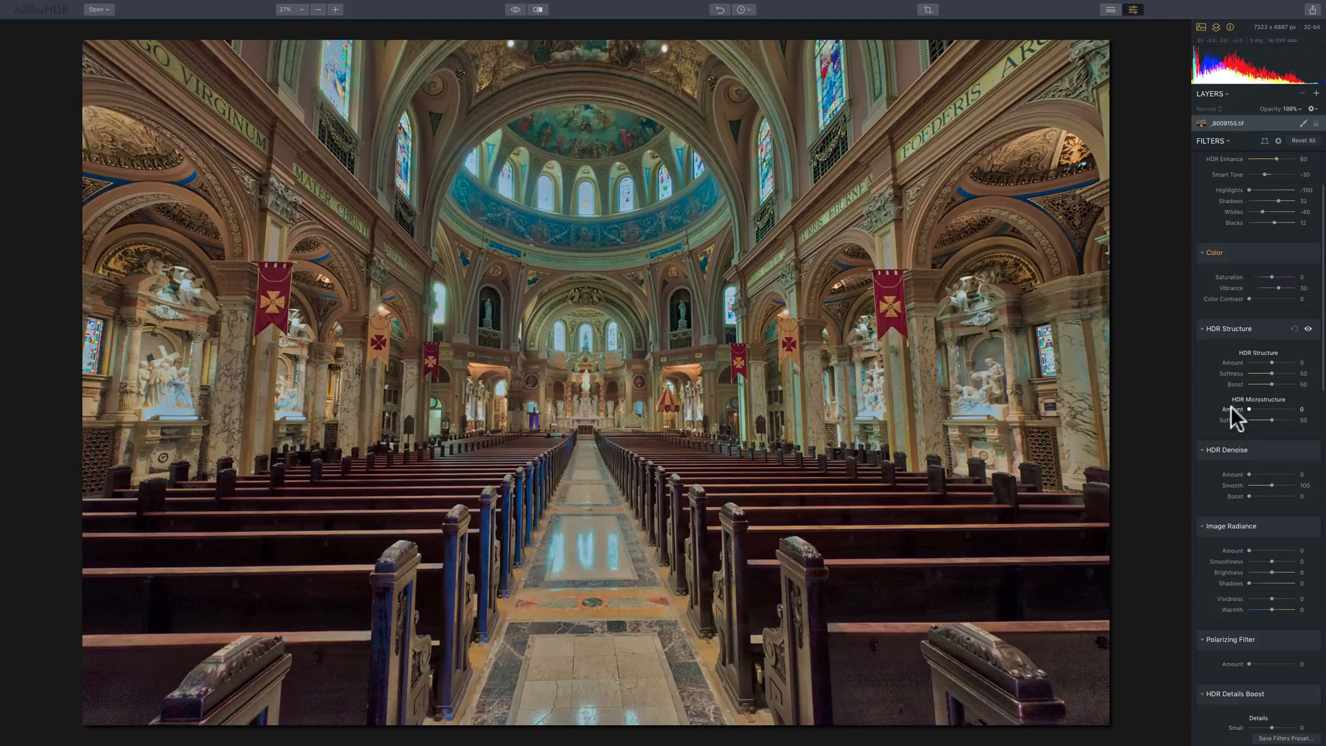
mouse_move(1251, 421)
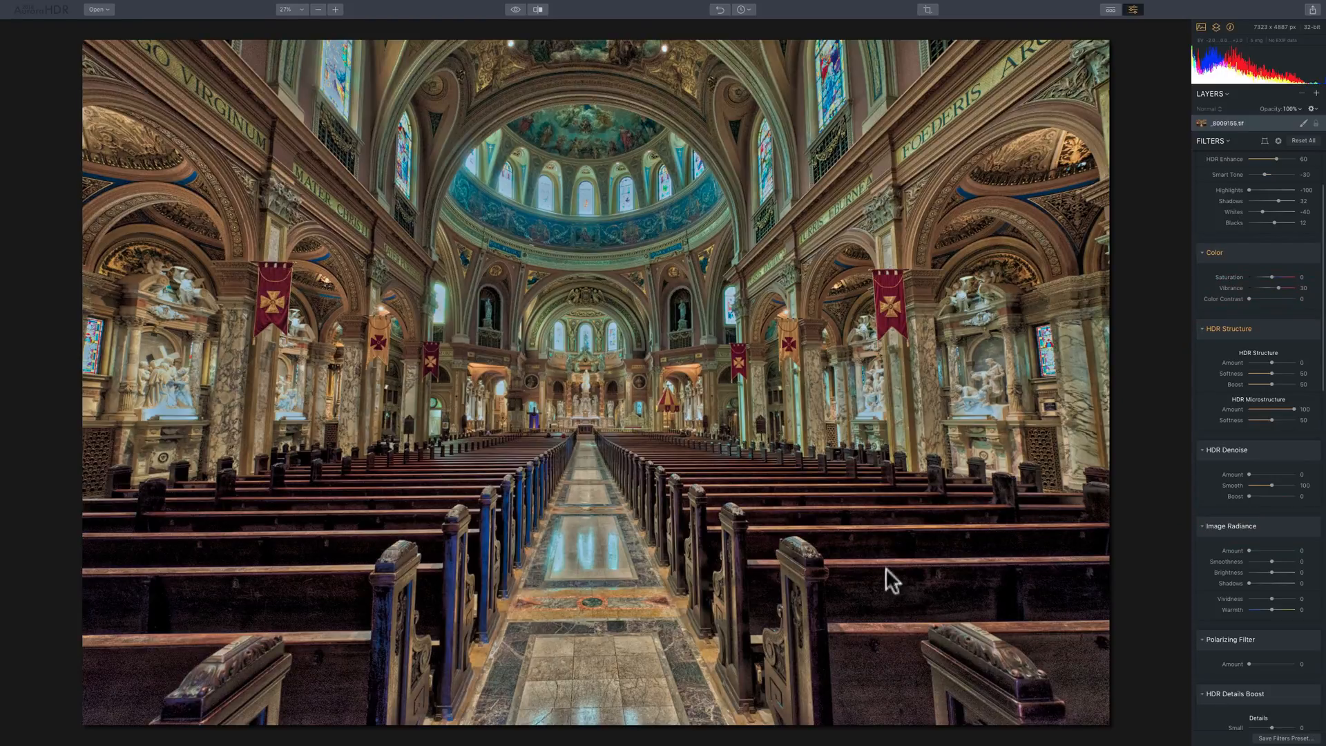
mouse_move(777, 514)
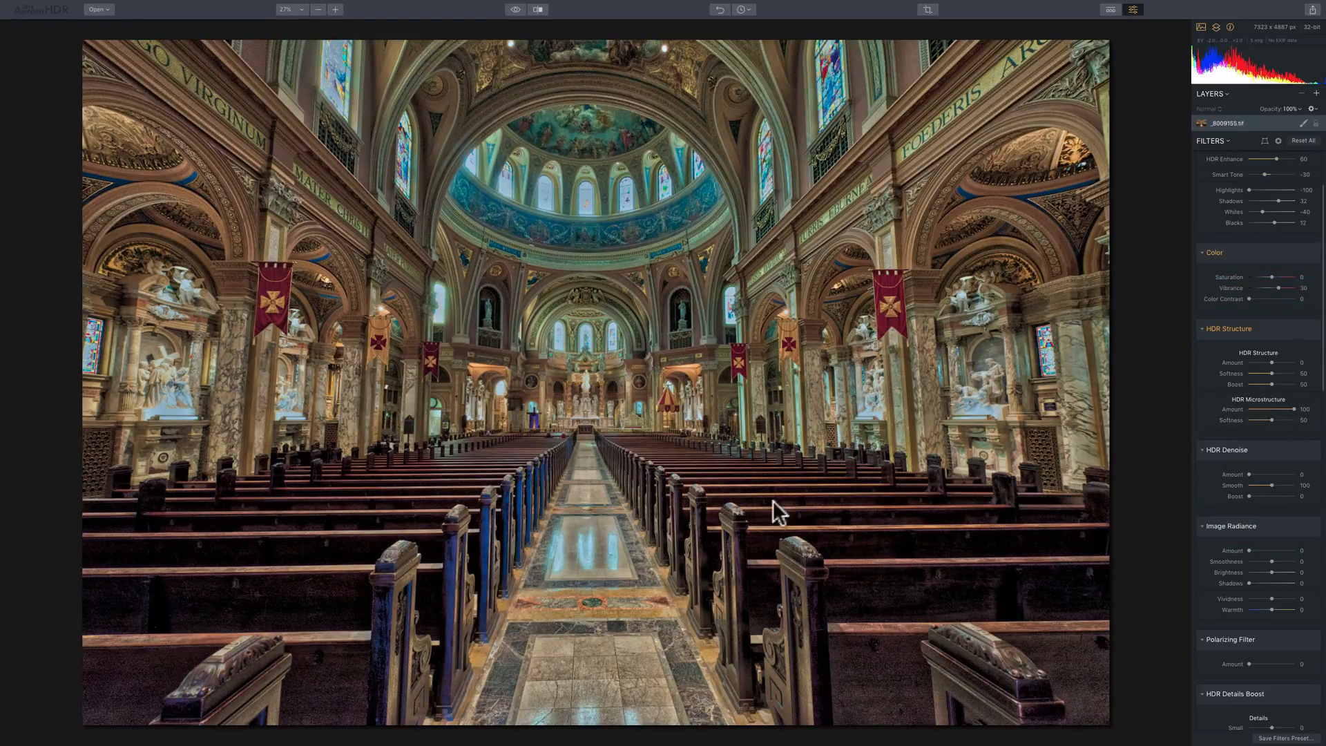